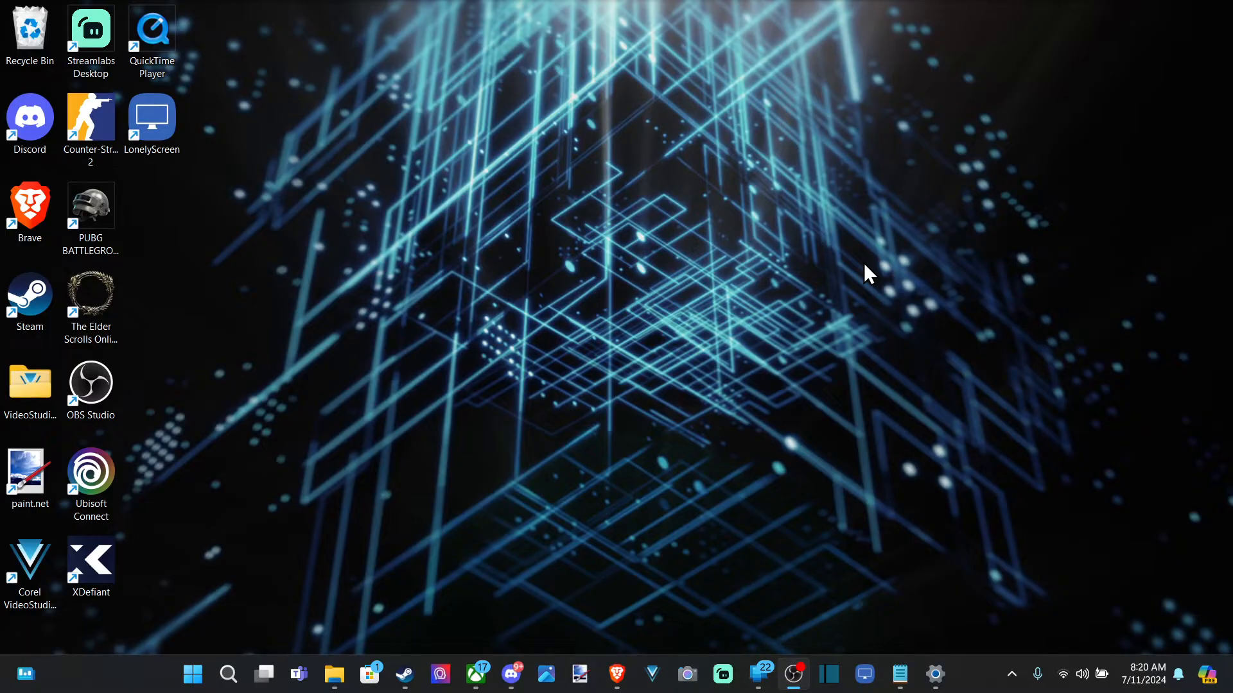
pyautogui.moveTo(888, 264)
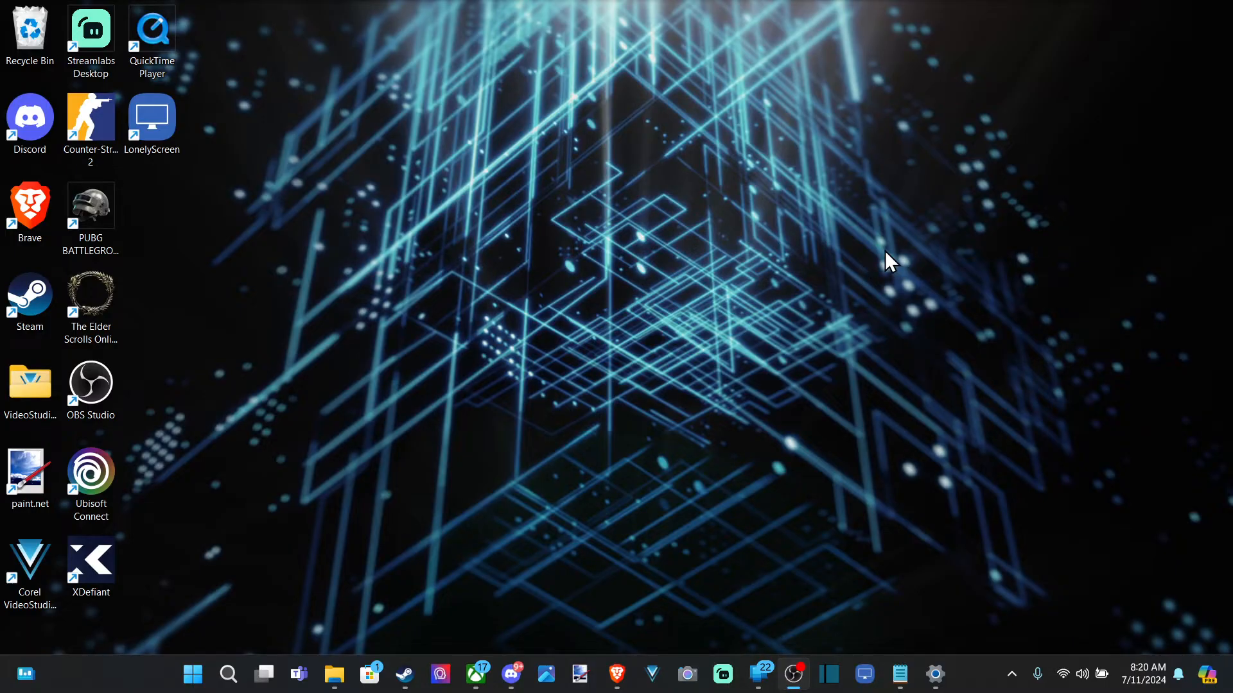
pyautogui.moveTo(626, 161)
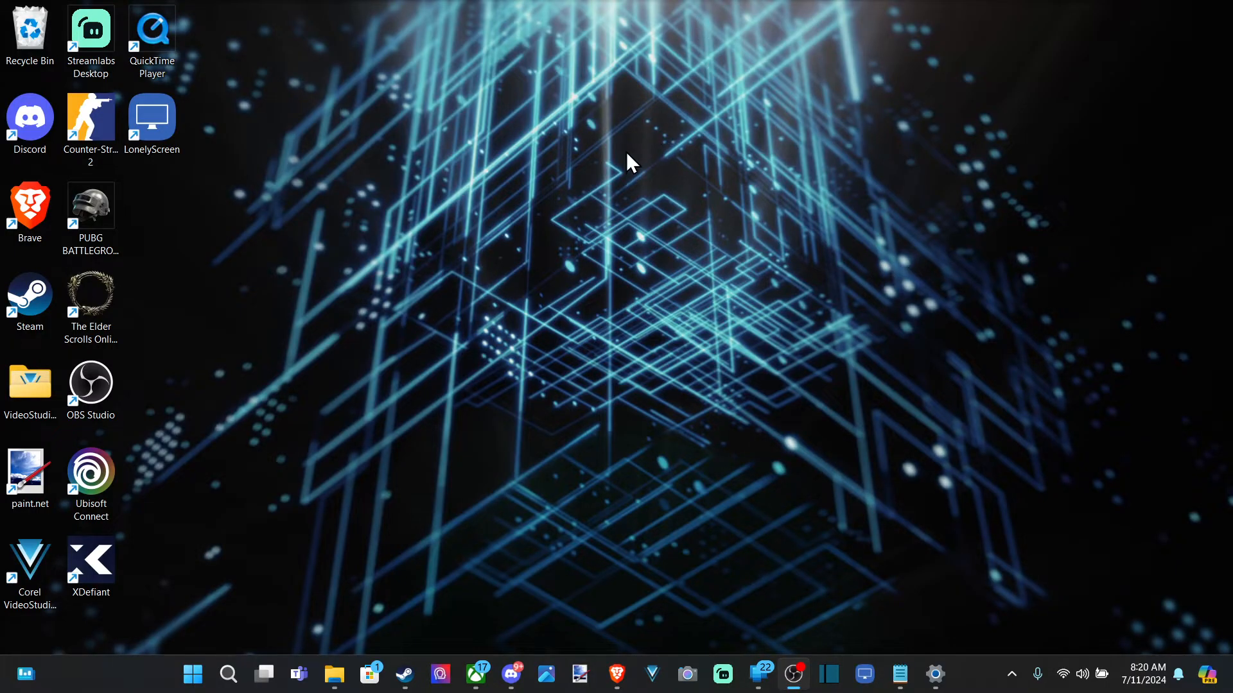
pyautogui.moveTo(562, 272)
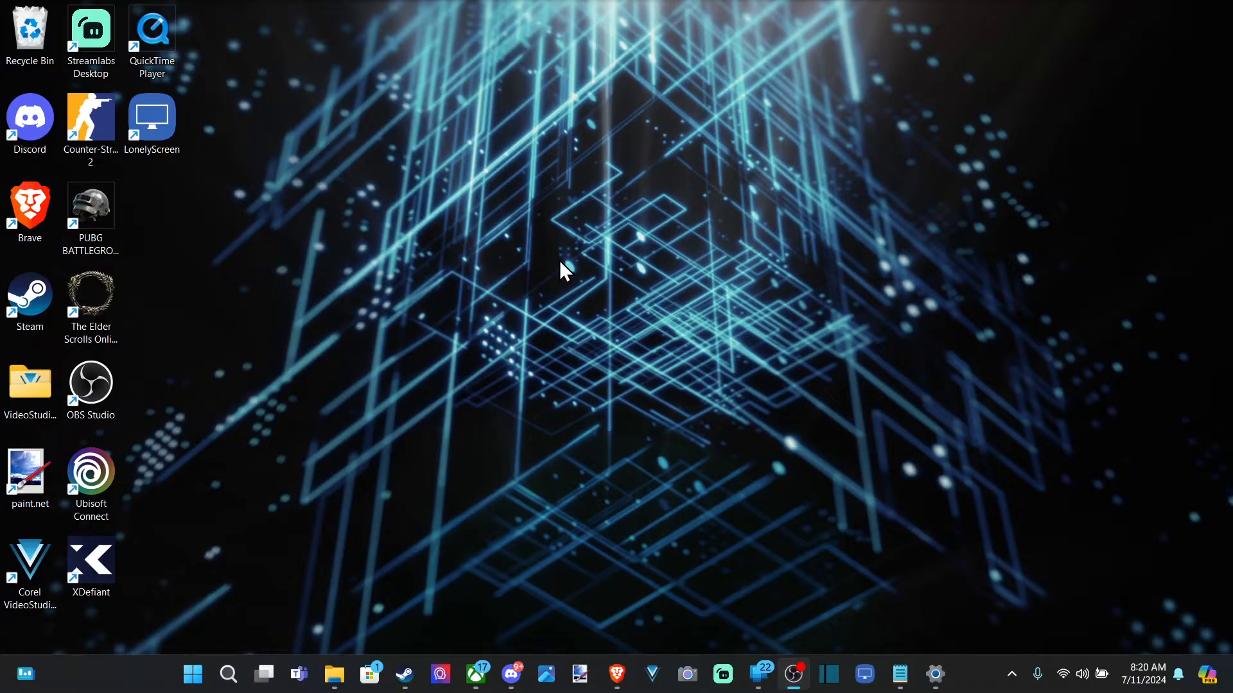
pyautogui.moveTo(524, 457)
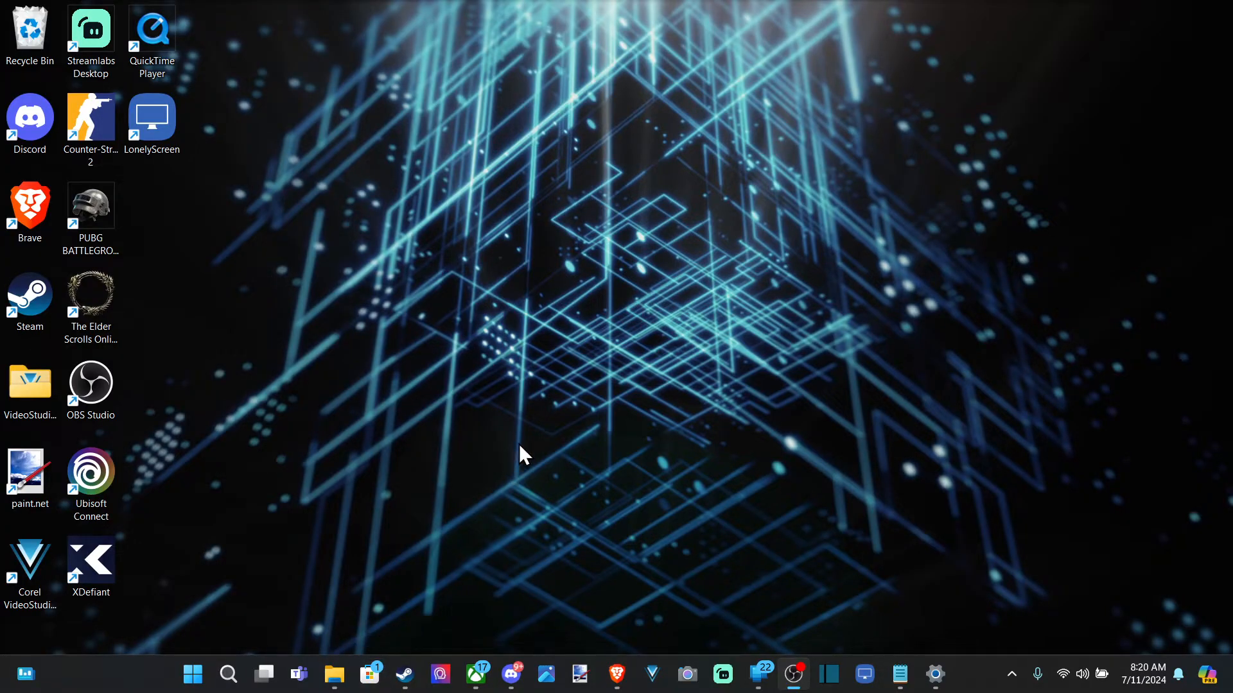
pyautogui.moveTo(512, 438)
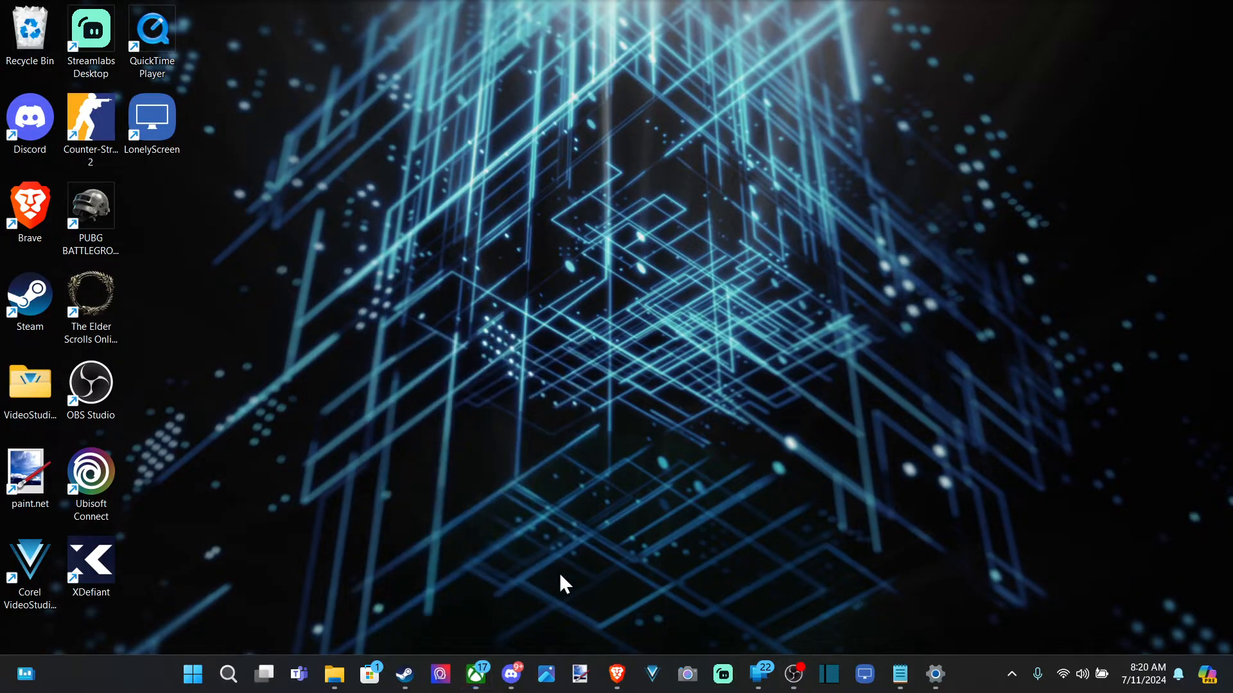
pyautogui.moveTo(226, 673)
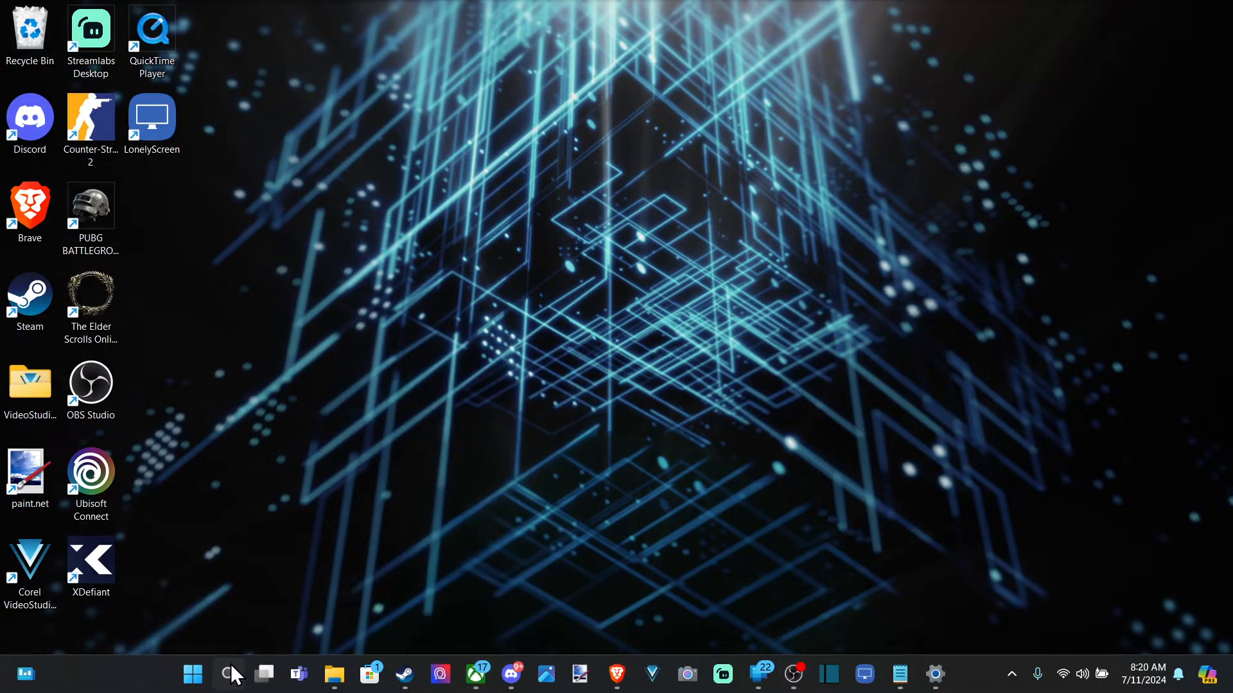
# Step: Launch the Xbox app via search 'xbox' and choose Start a party from Friends' More actions
pyautogui.write('xbox')
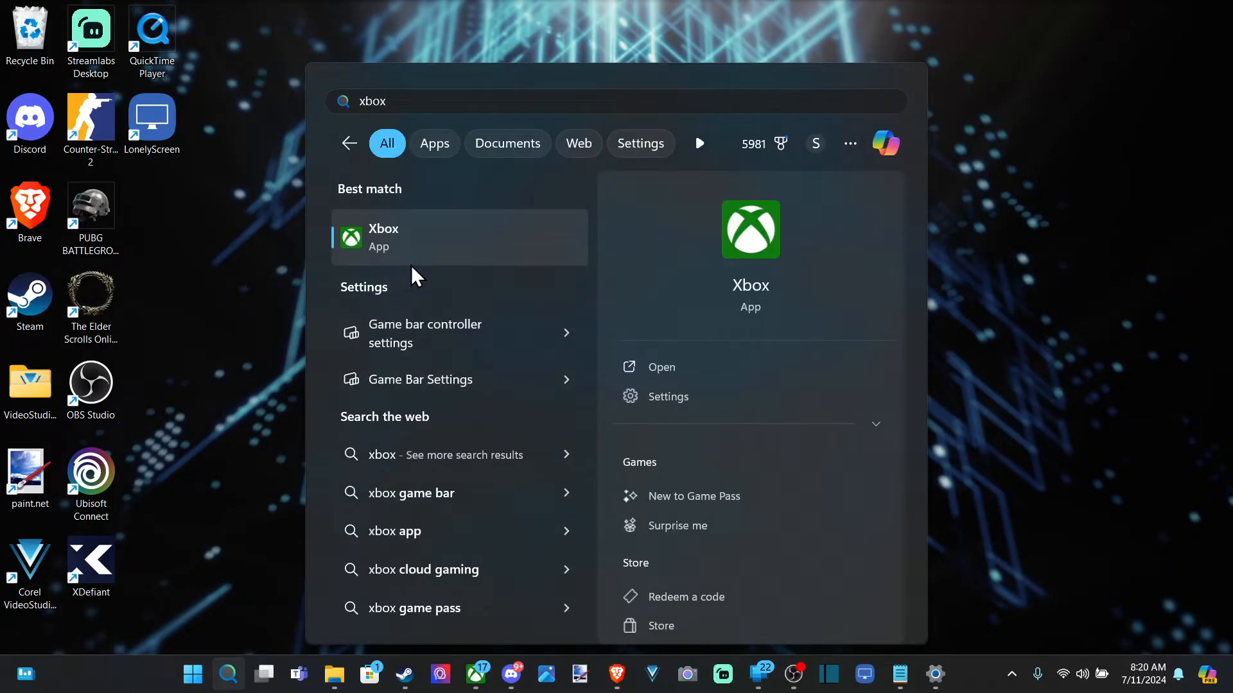
pyautogui.moveTo(429, 245)
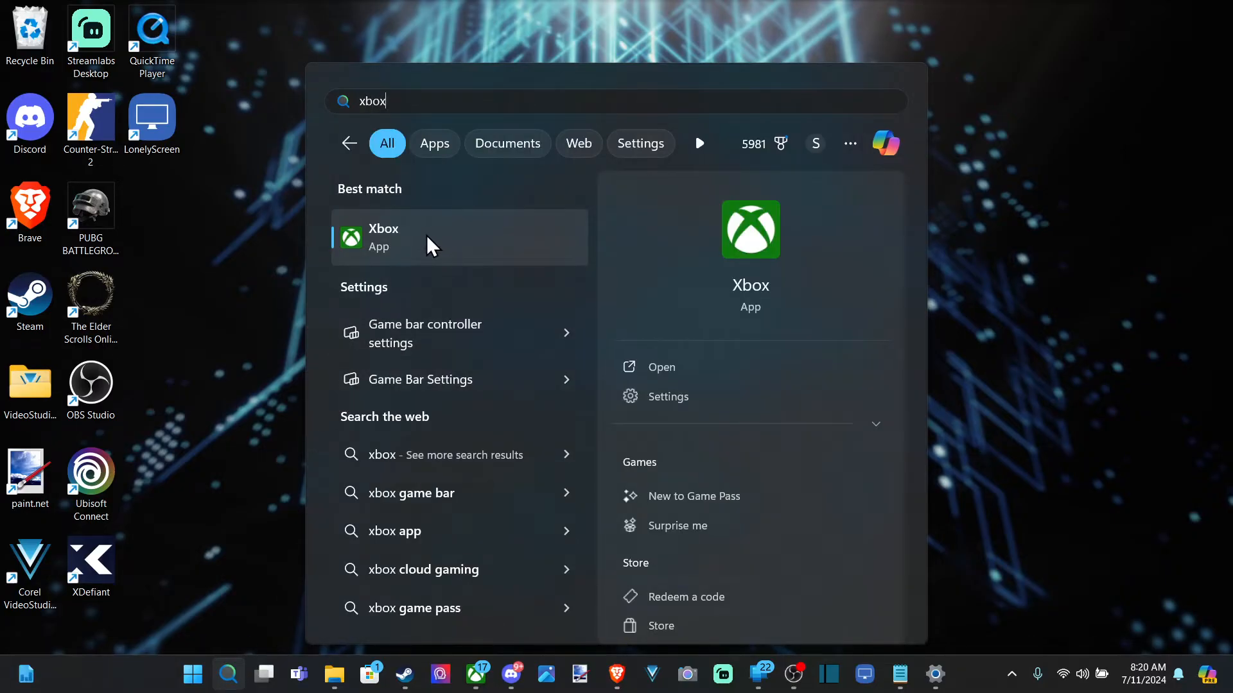
pyautogui.click(408, 238)
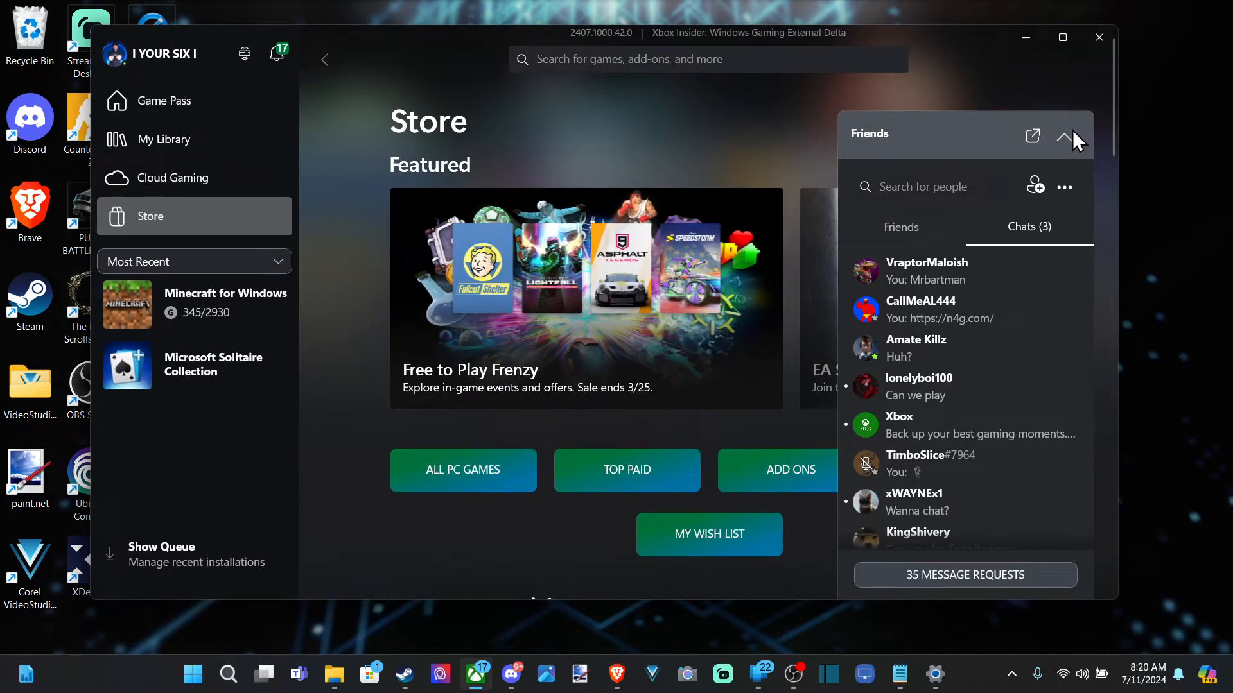
pyautogui.moveTo(685, 123)
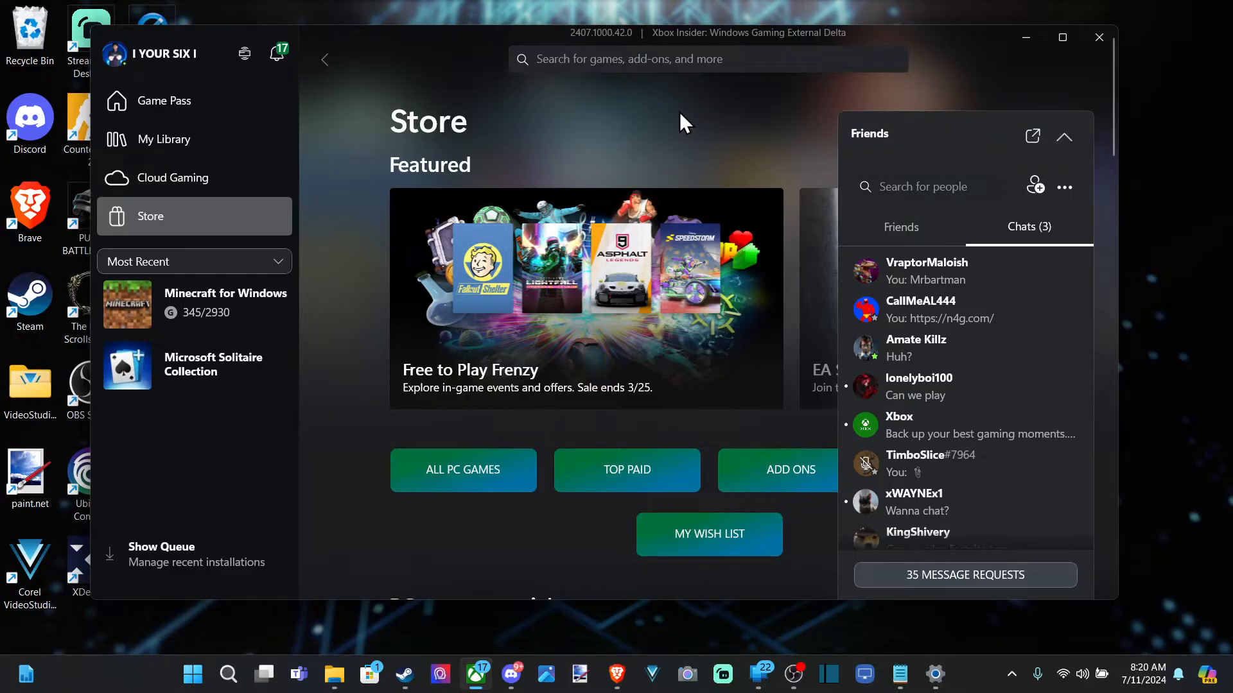
pyautogui.moveTo(1064, 187)
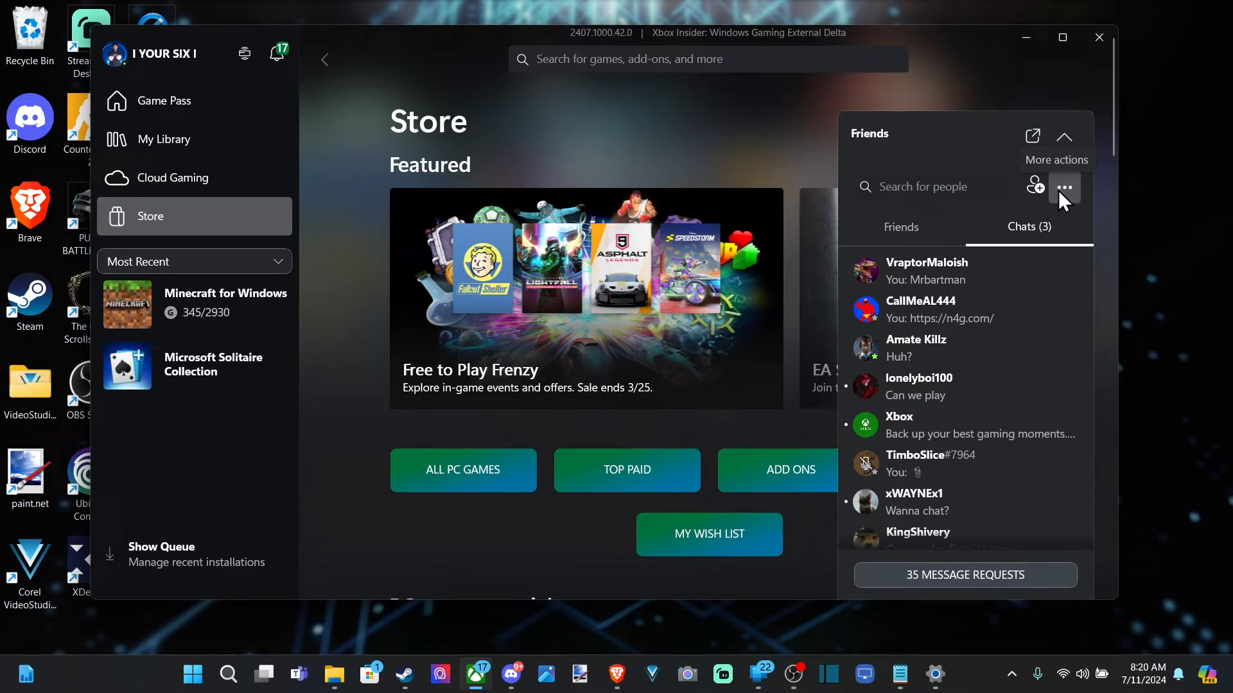
pyautogui.click(1063, 187)
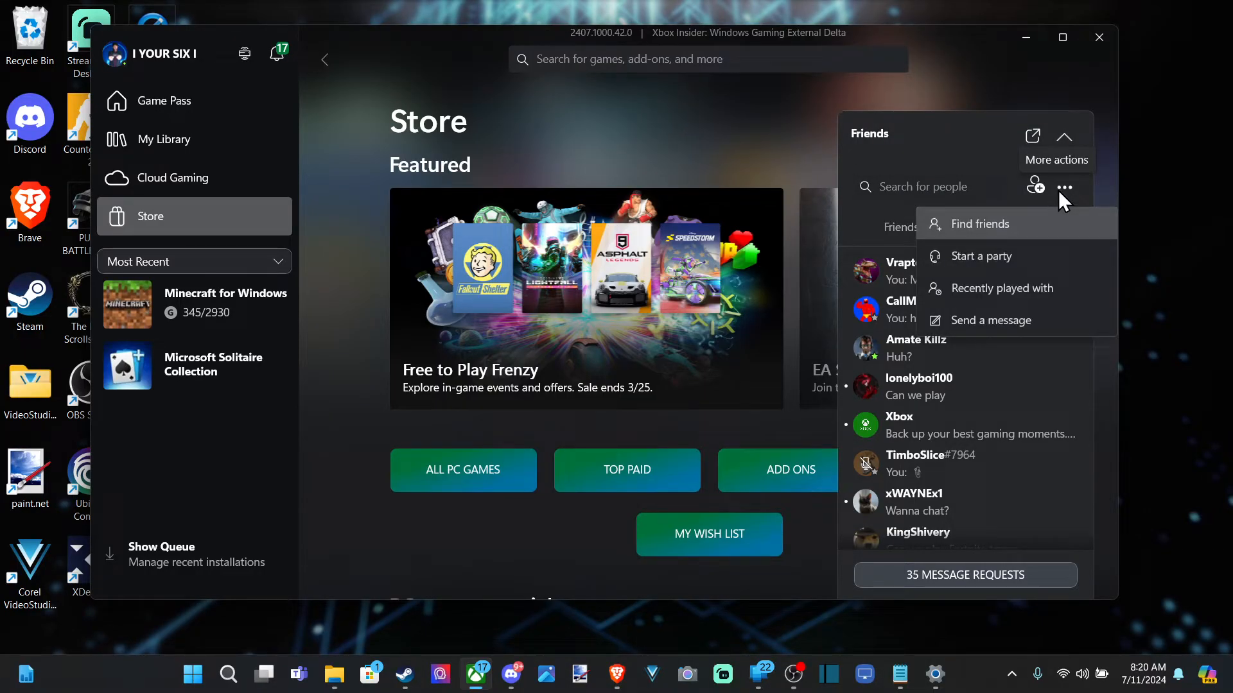
pyautogui.moveTo(1010, 261)
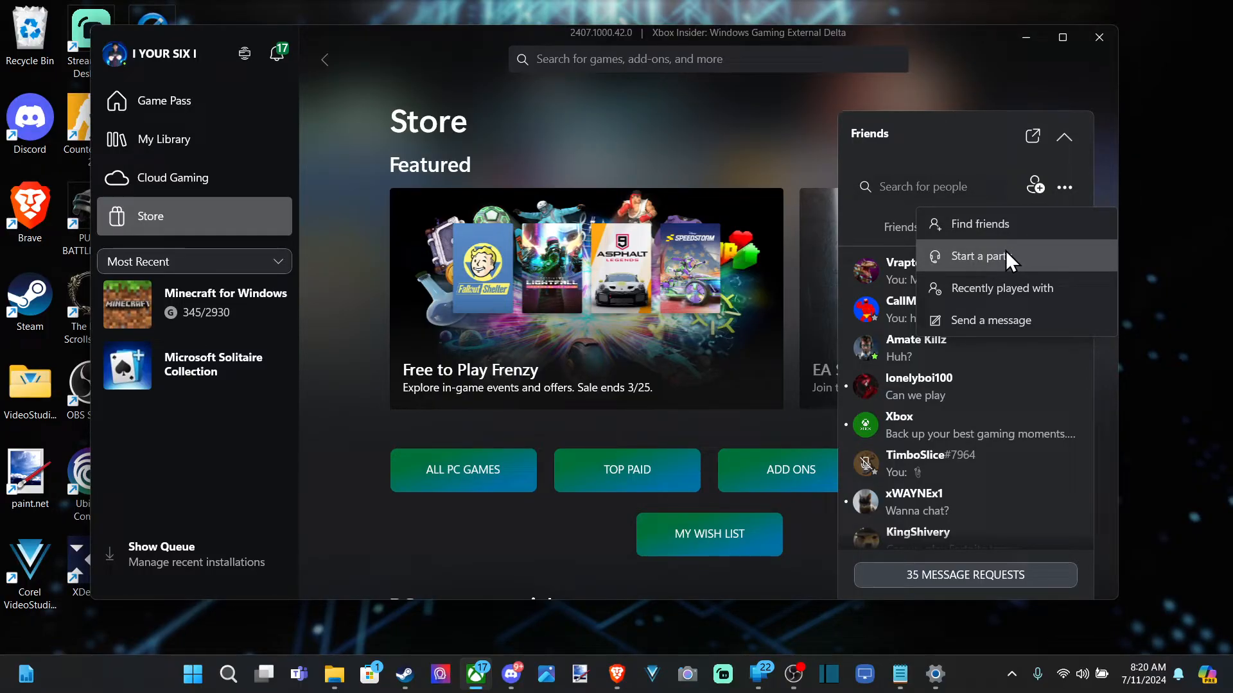
pyautogui.click(1100, 36)
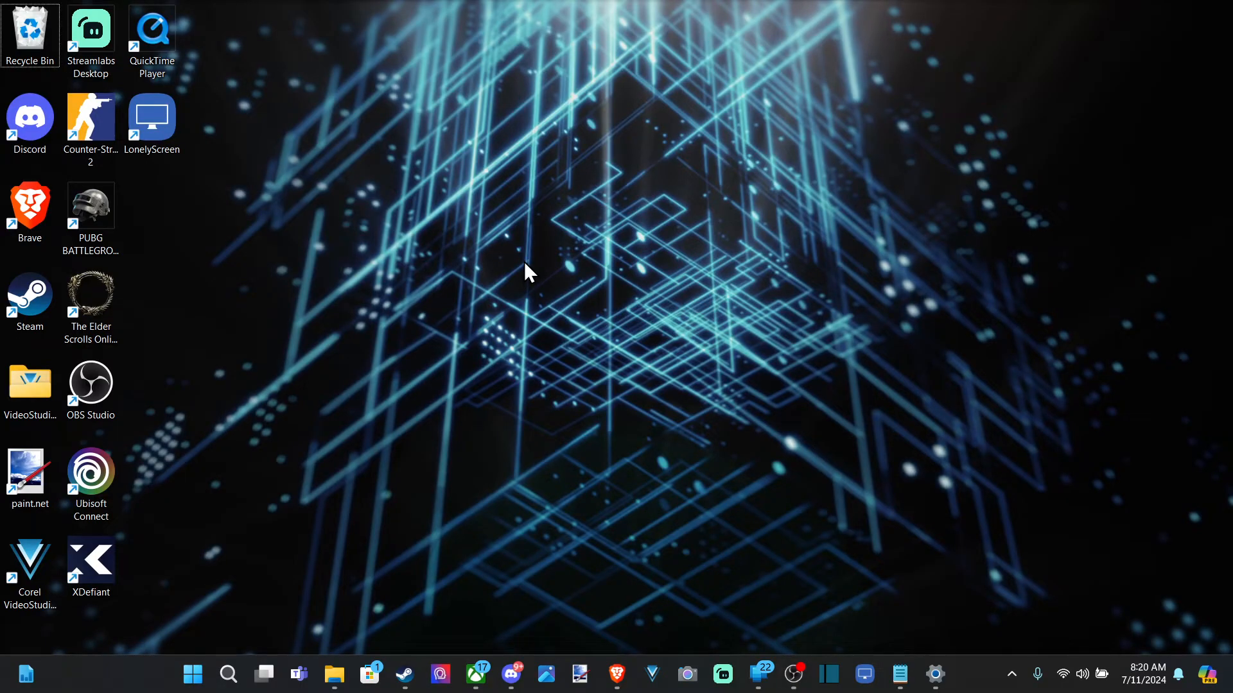
pyautogui.moveTo(219, 624)
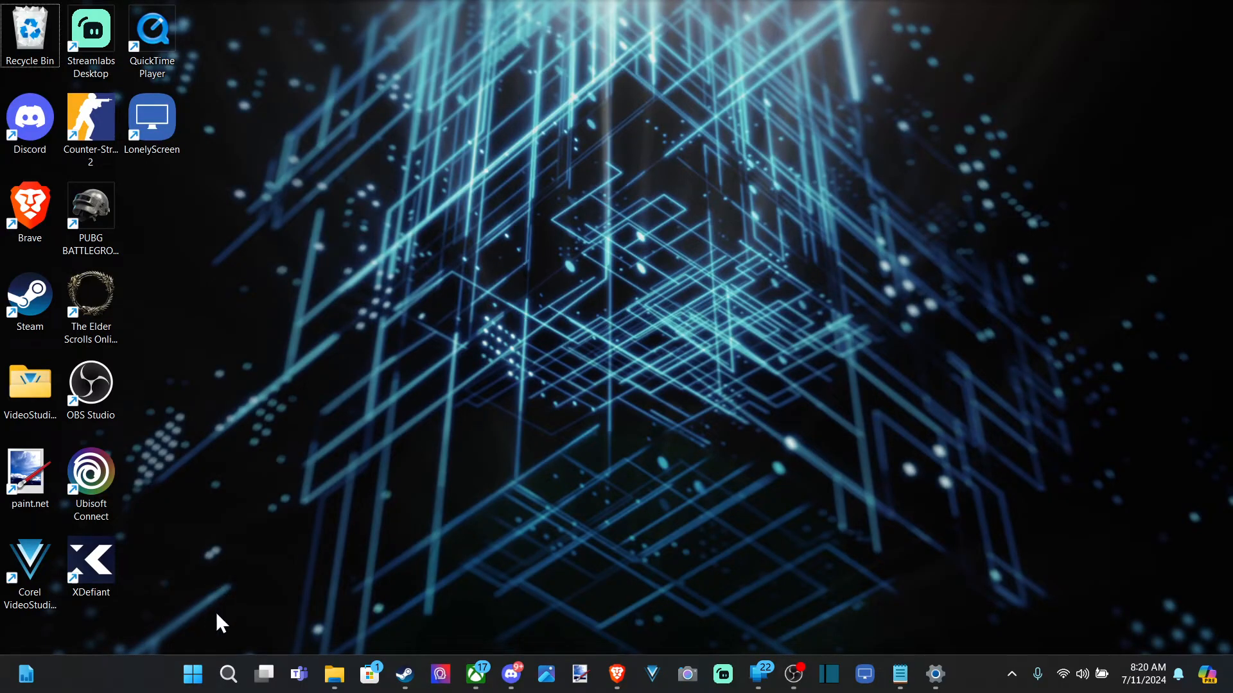
# Step: Search Windows for 'game bar' / 'gam' and launch the Game Bar overlay (Win+G)
pyautogui.click(229, 673)
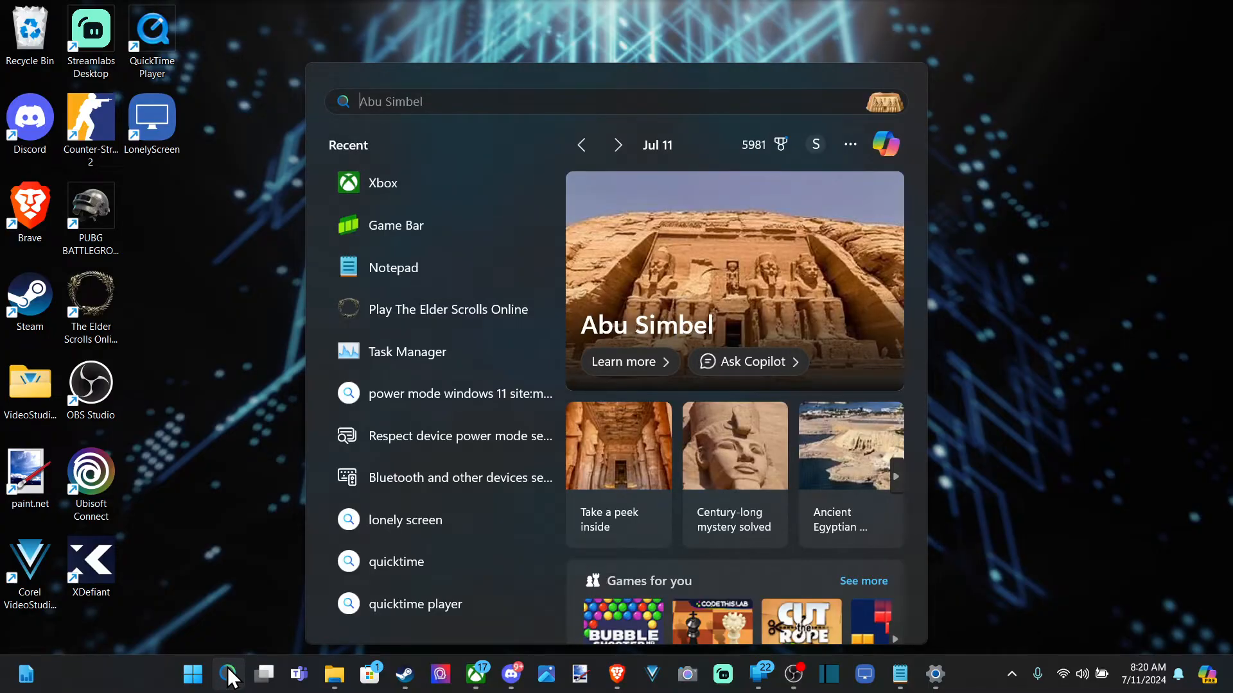
pyautogui.write('game Bar')
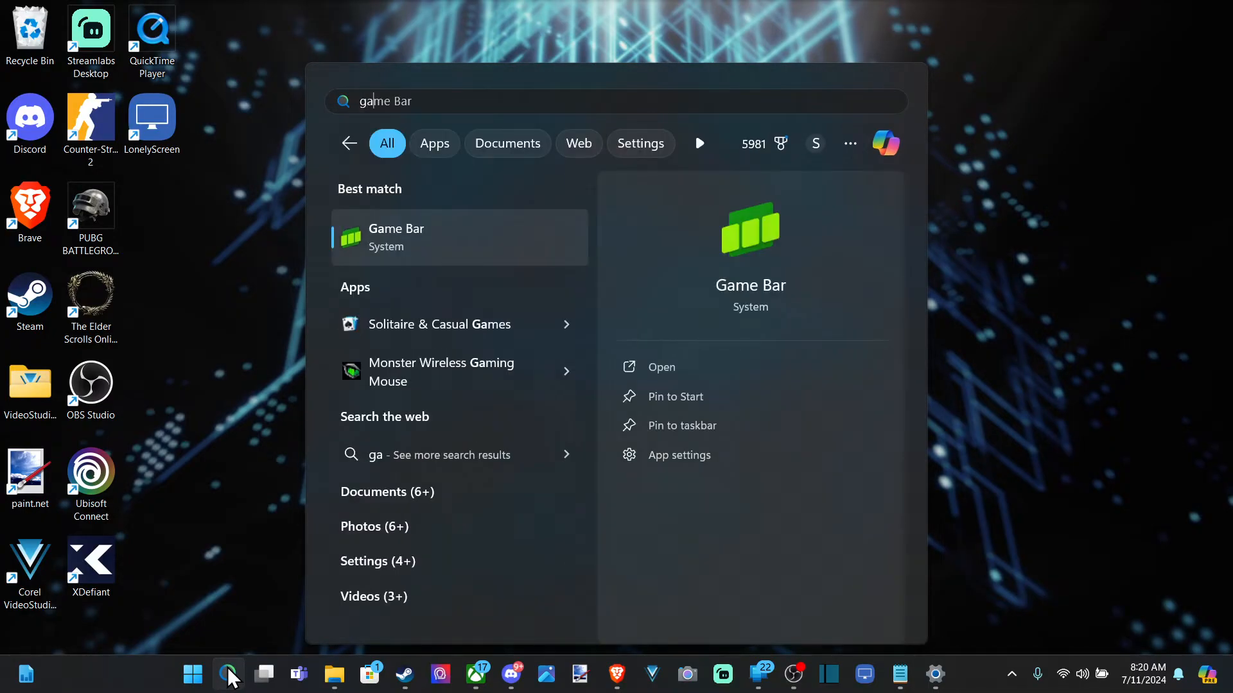
pyautogui.write('game bar')
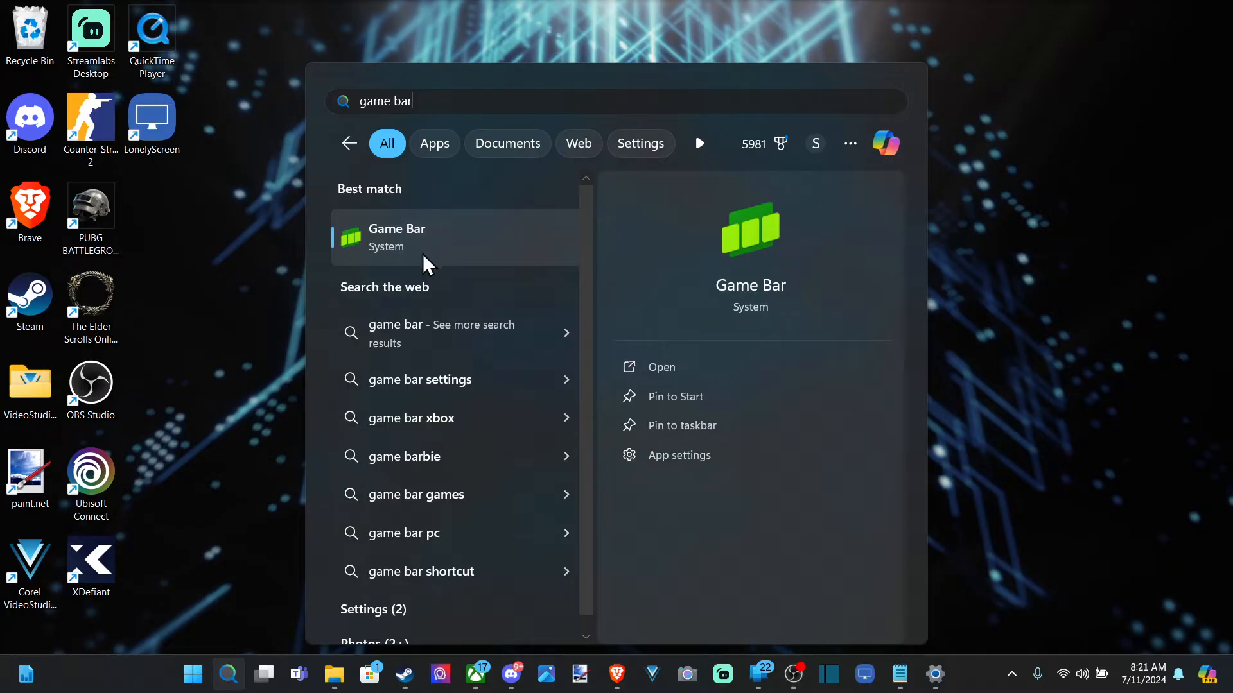
pyautogui.moveTo(601, 239)
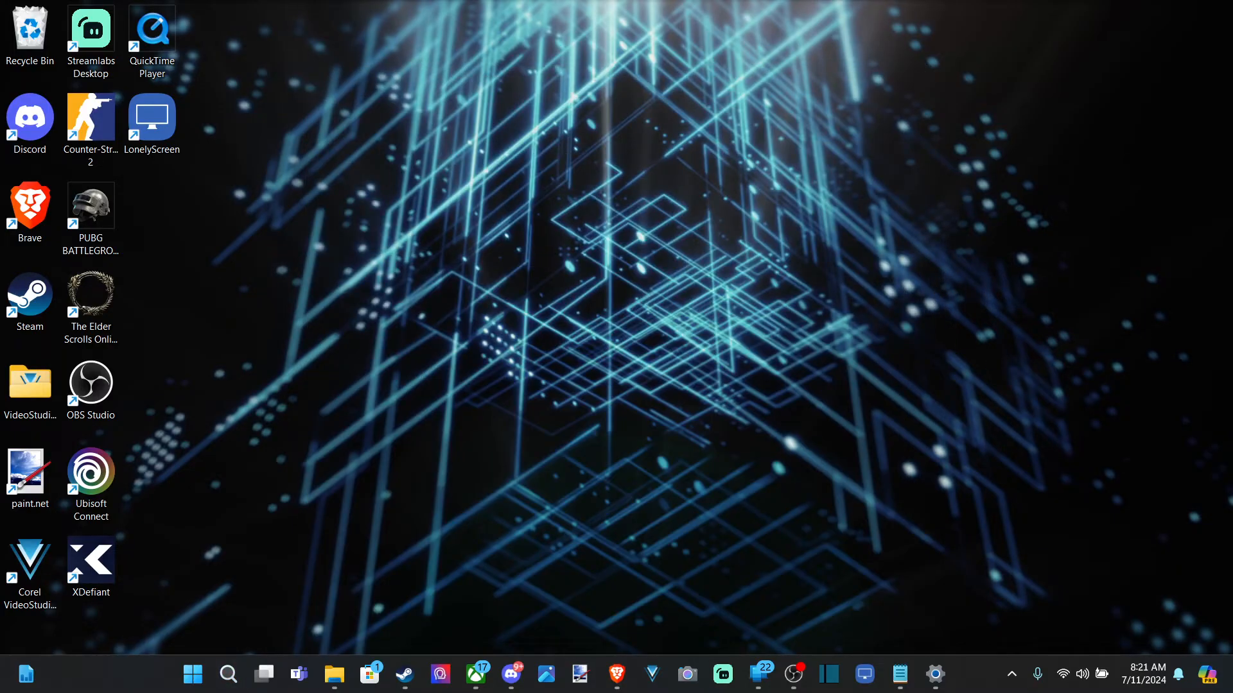
pyautogui.click(229, 674)
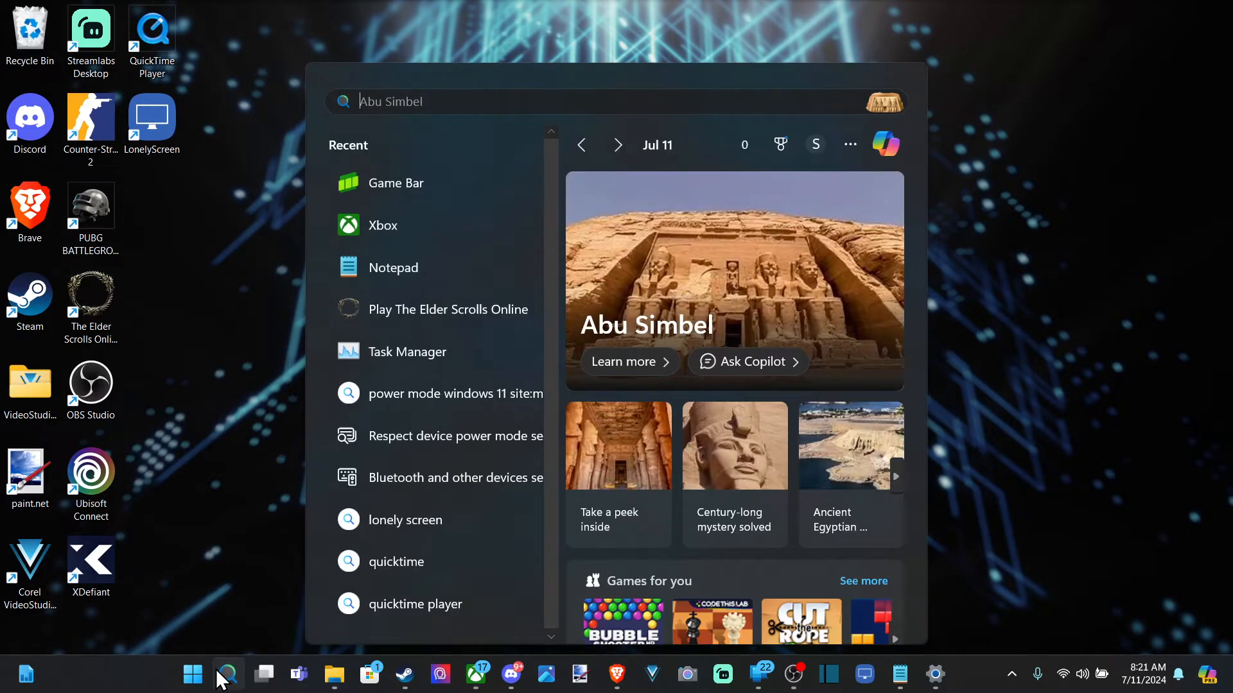
pyautogui.write('gam')
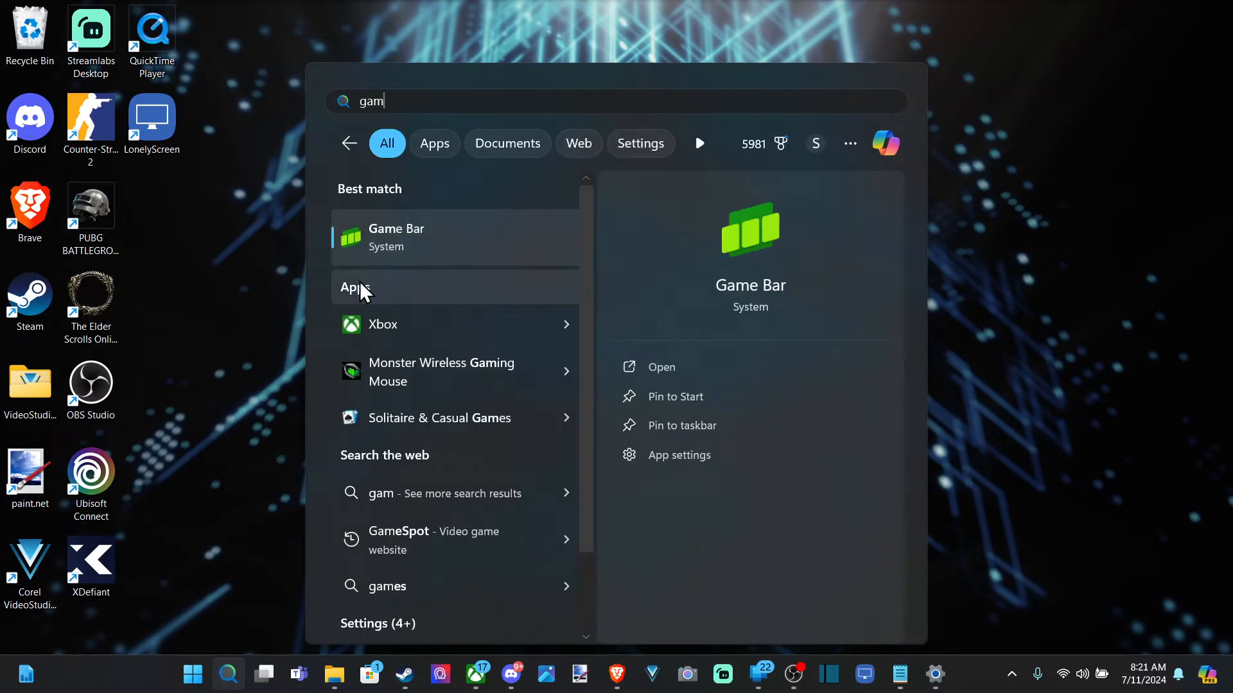
pyautogui.press('Win+G')
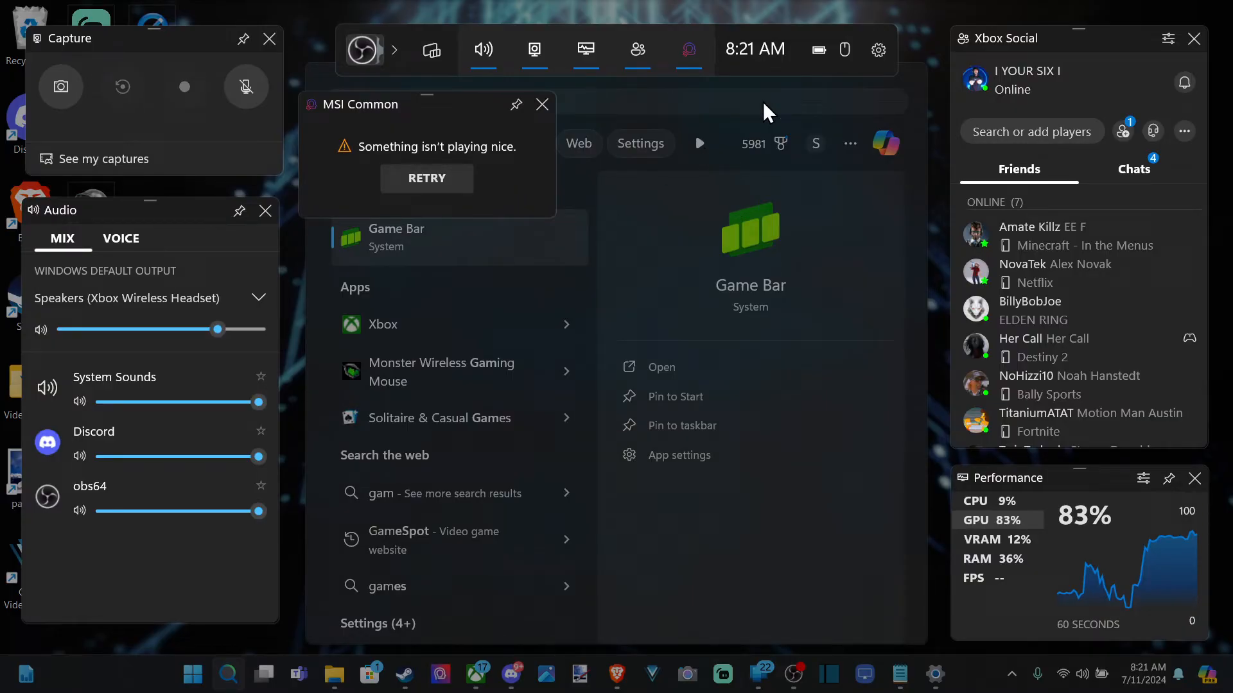
pyautogui.moveTo(1153, 131)
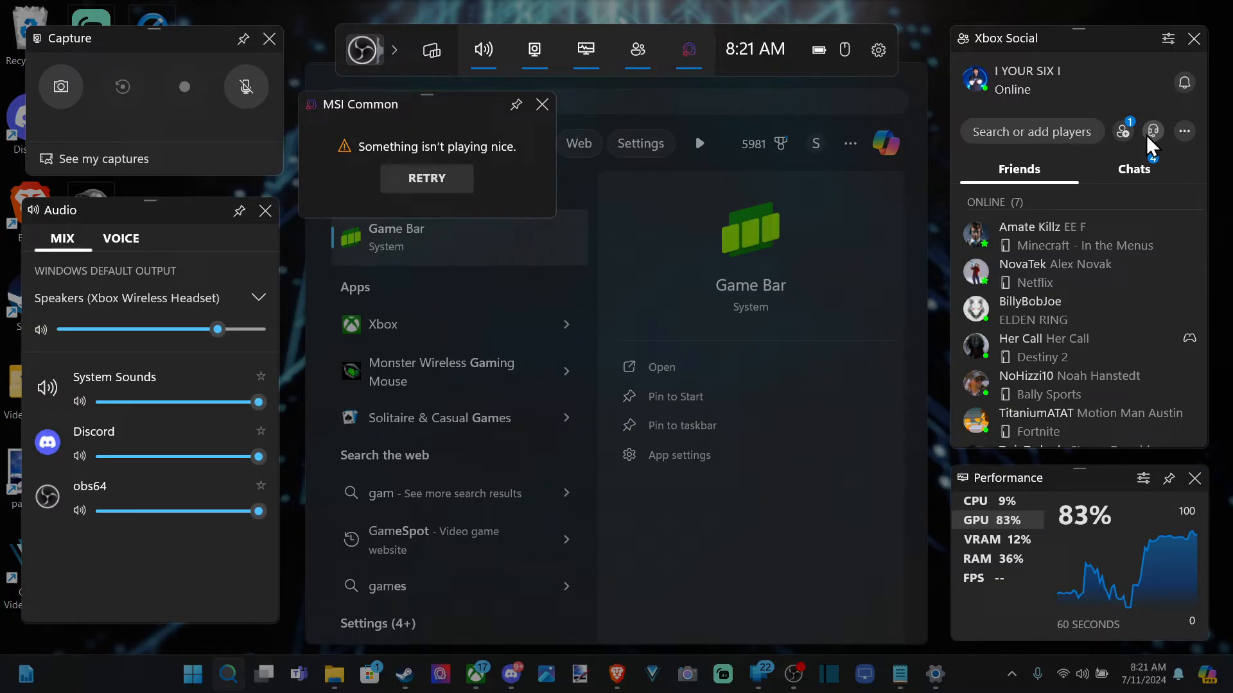
# Step: Start a new party from the Xbox Social widget and bring the overlay back with Win+G
pyautogui.click(689, 48)
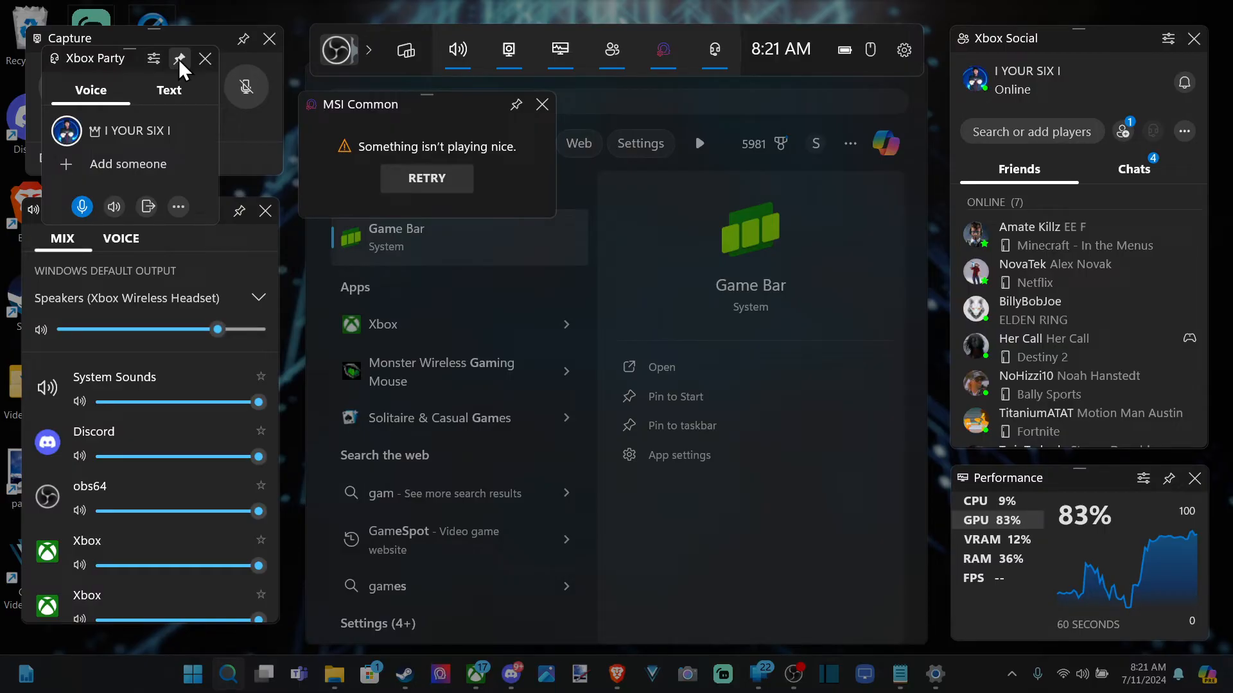
pyautogui.moveTo(206, 77)
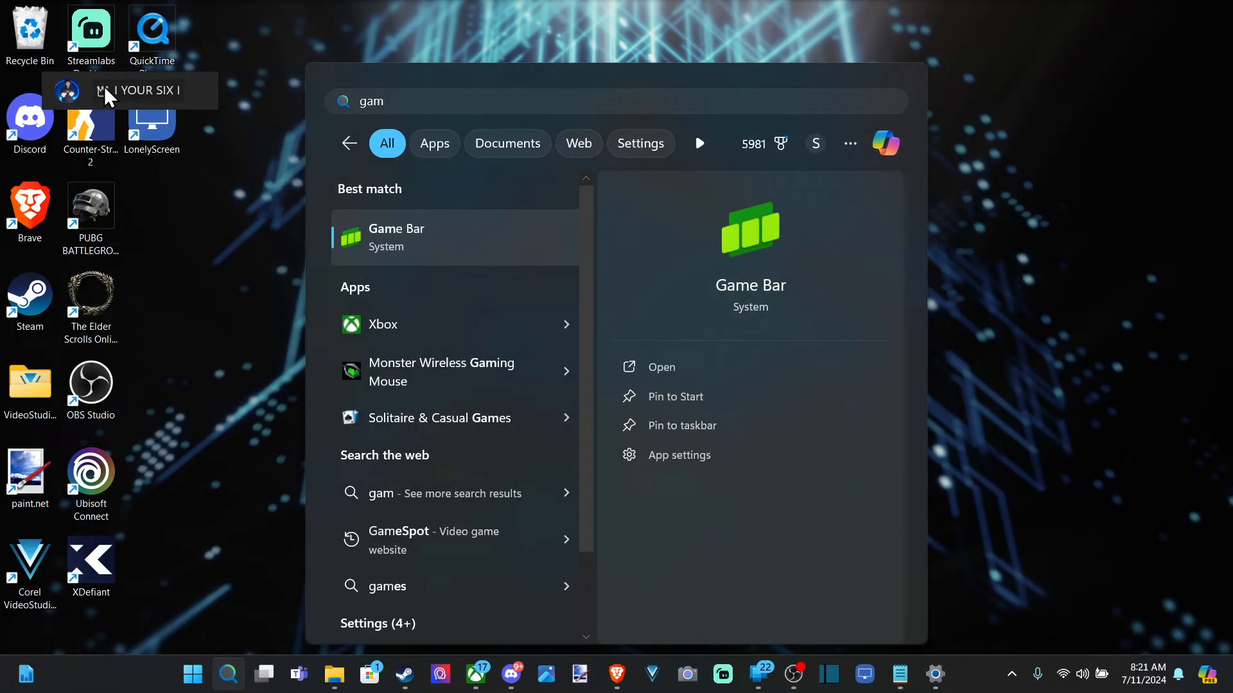
pyautogui.press('Win+G')
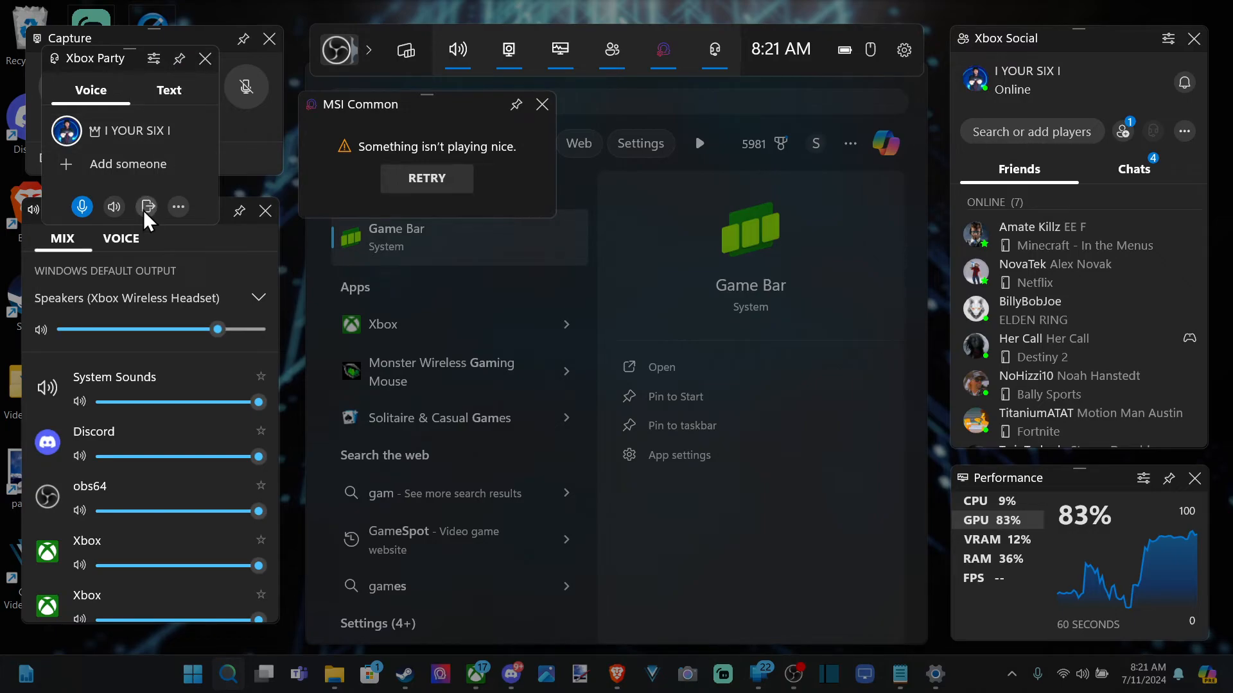
pyautogui.moveTo(147, 206)
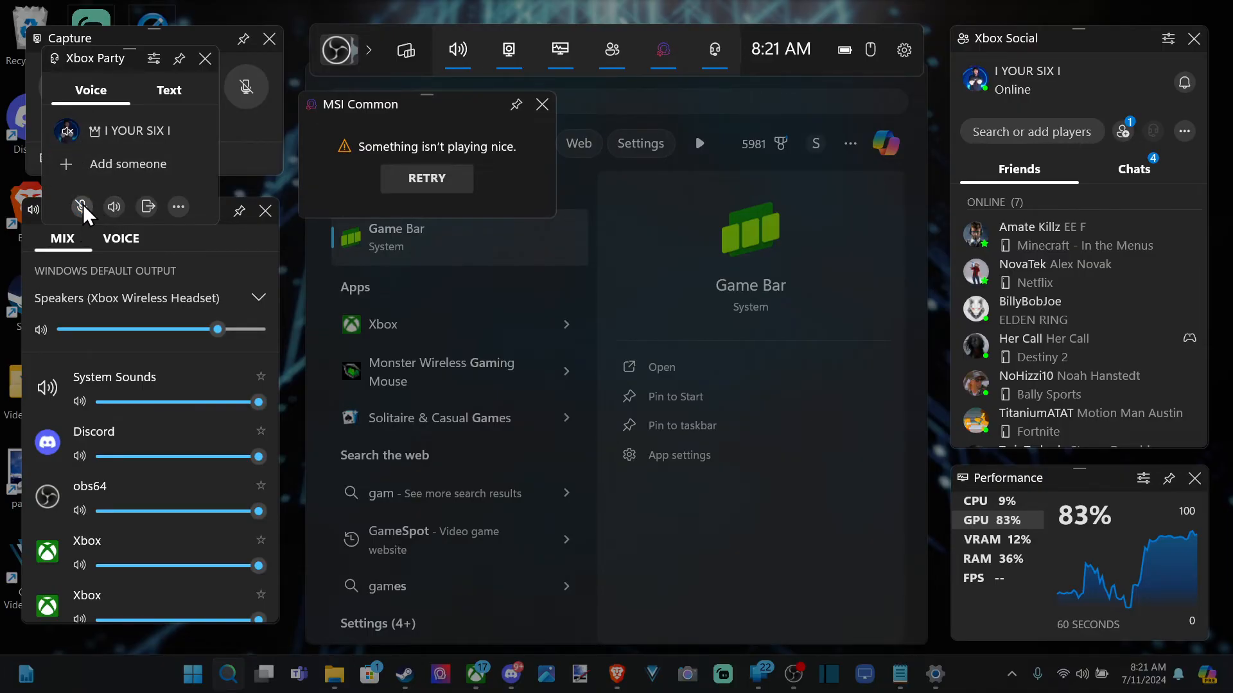
# Step: Set the party's Who Can Join option to Invite-only and leave the options
pyautogui.click(177, 206)
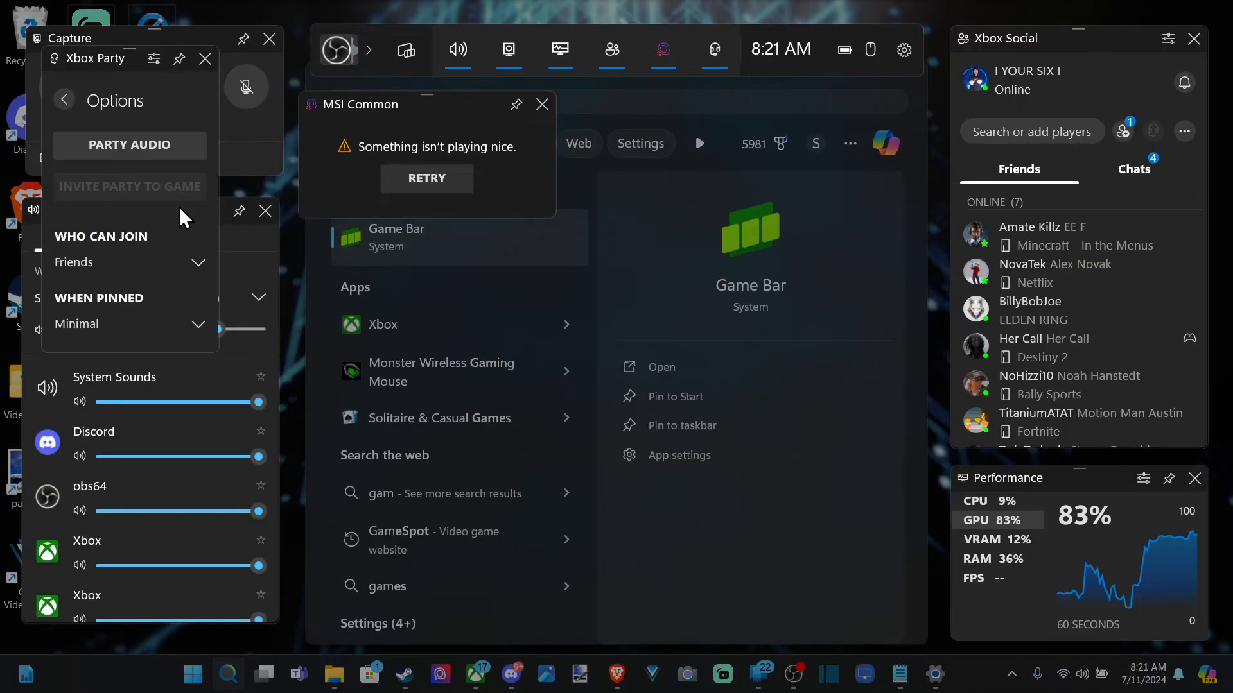
pyautogui.click(128, 262)
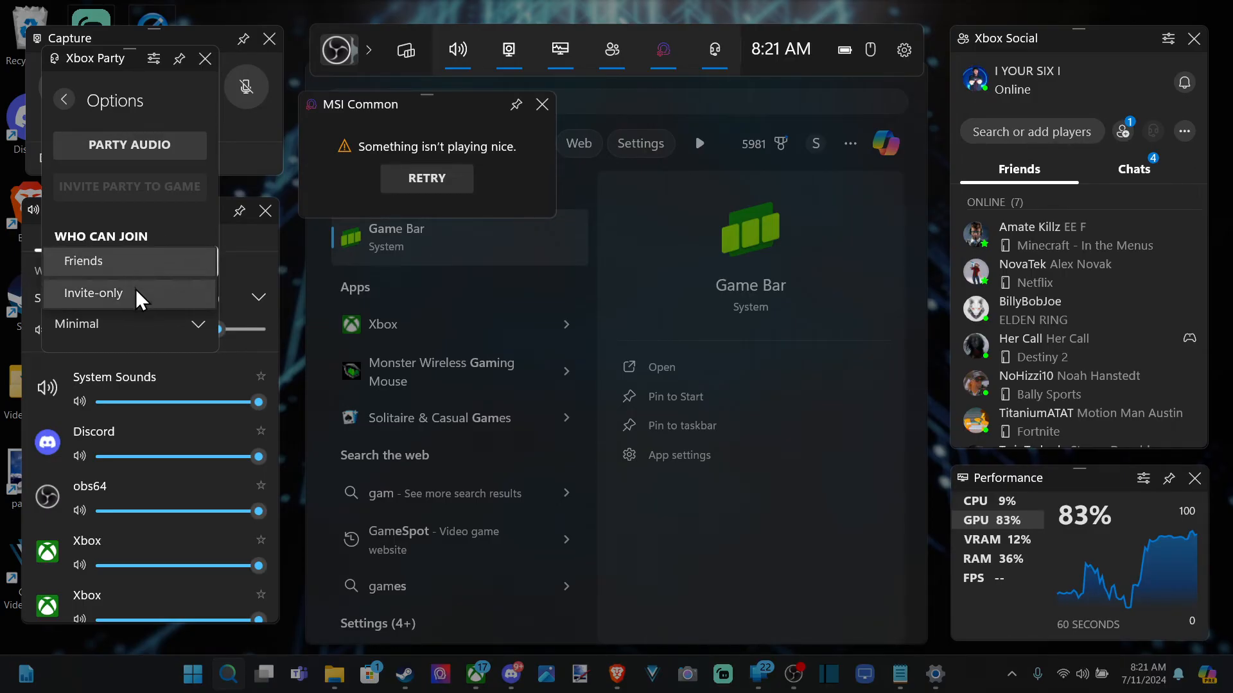
pyautogui.click(93, 293)
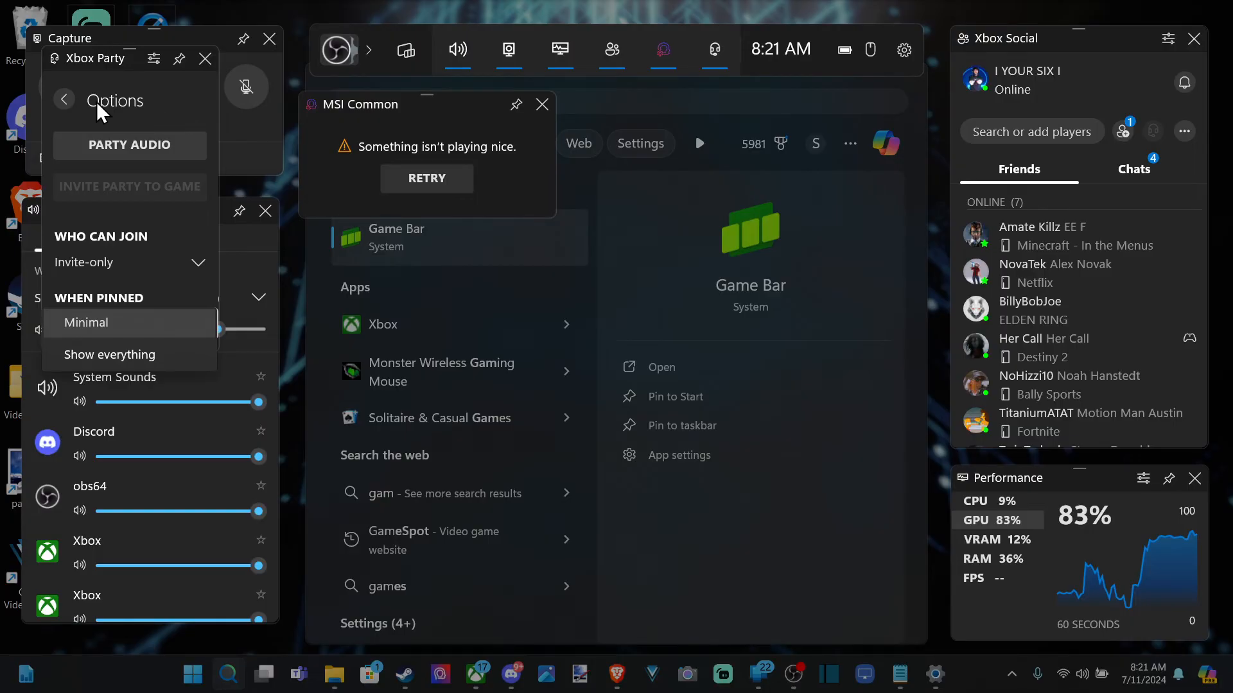
pyautogui.click(64, 100)
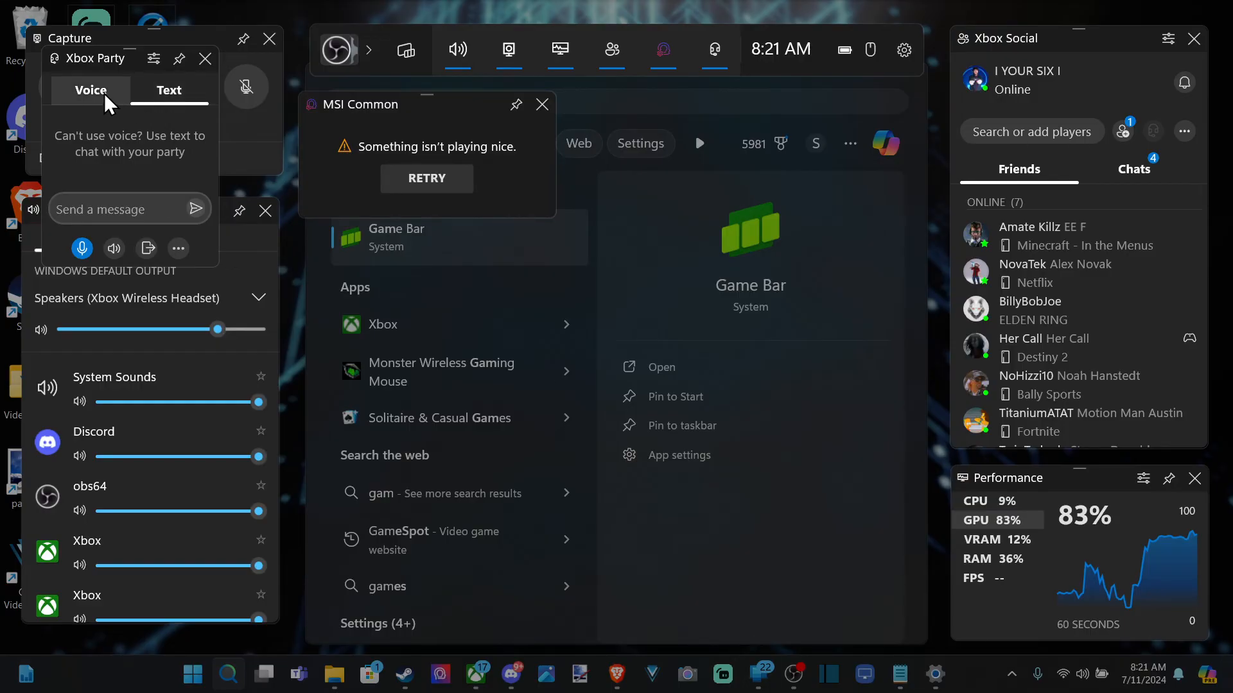
# Step: Switch the party widget to Voice and dismiss the MSI Common error widget
pyautogui.click(90, 90)
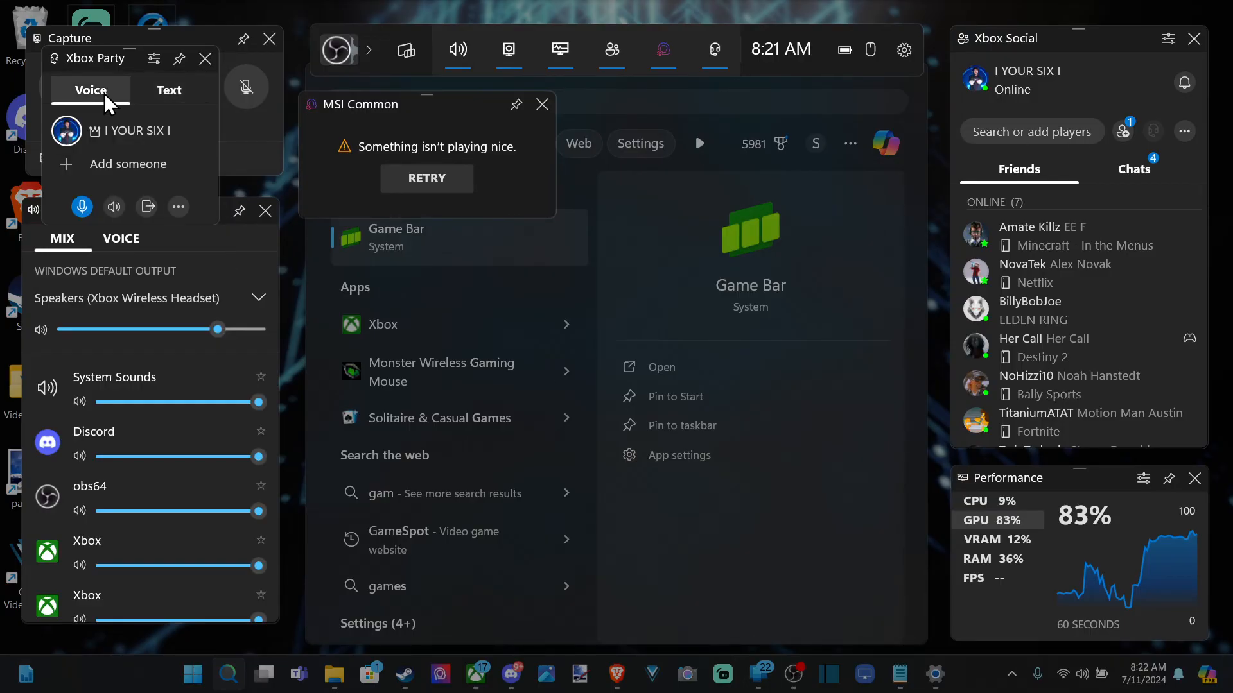
pyautogui.moveTo(146, 207)
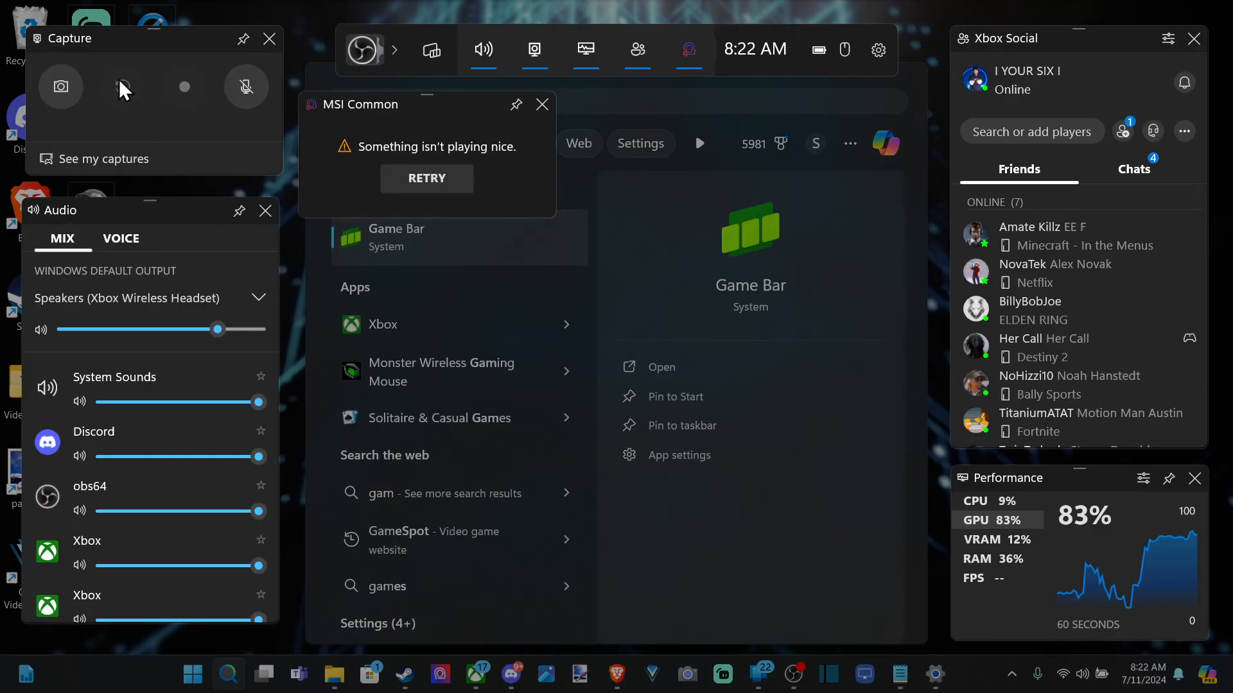
pyautogui.moveTo(940, 168)
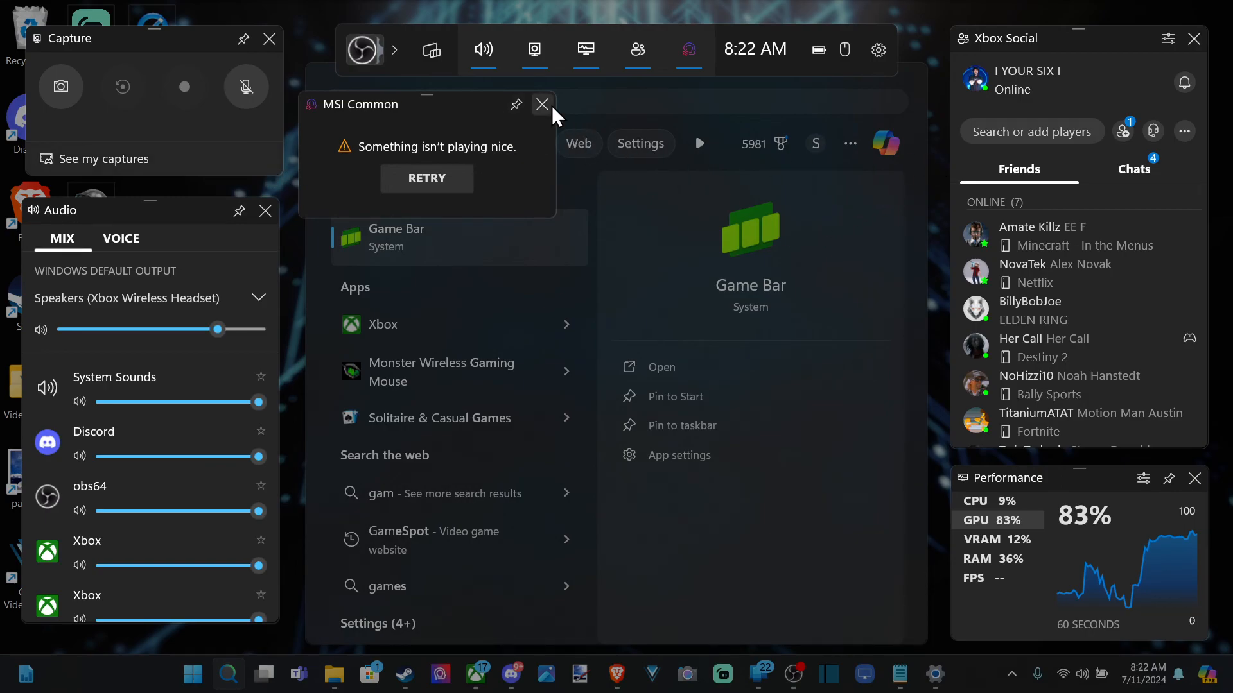
pyautogui.click(542, 105)
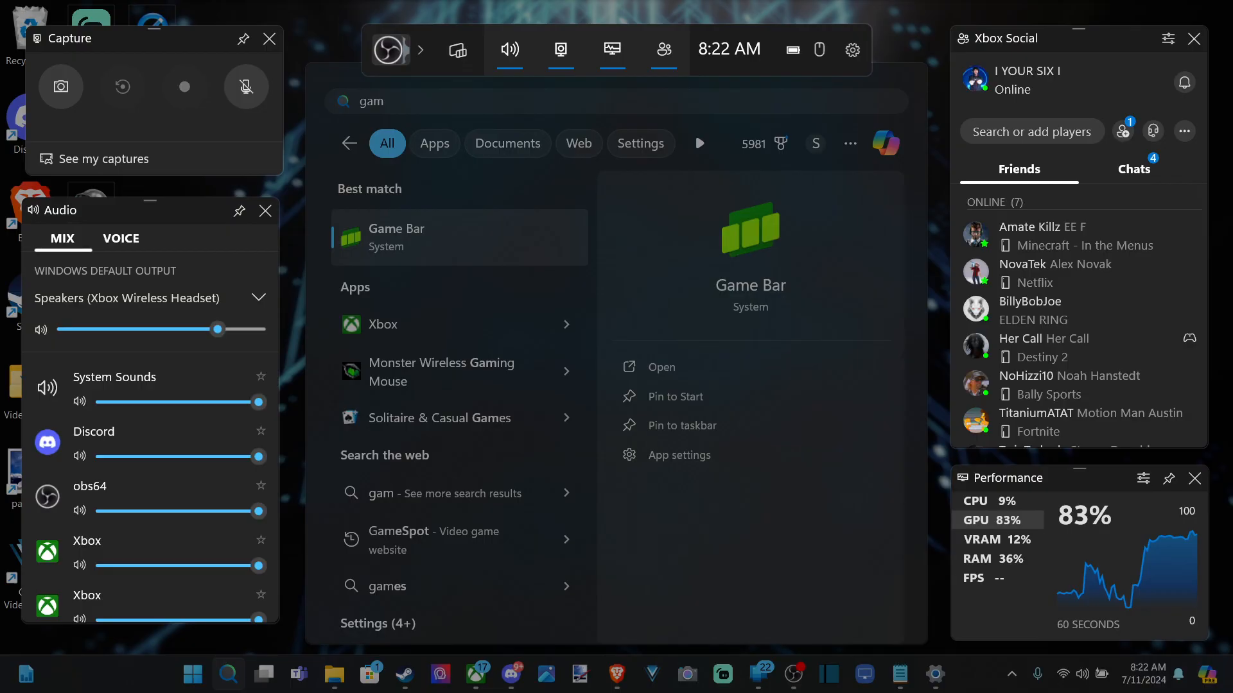